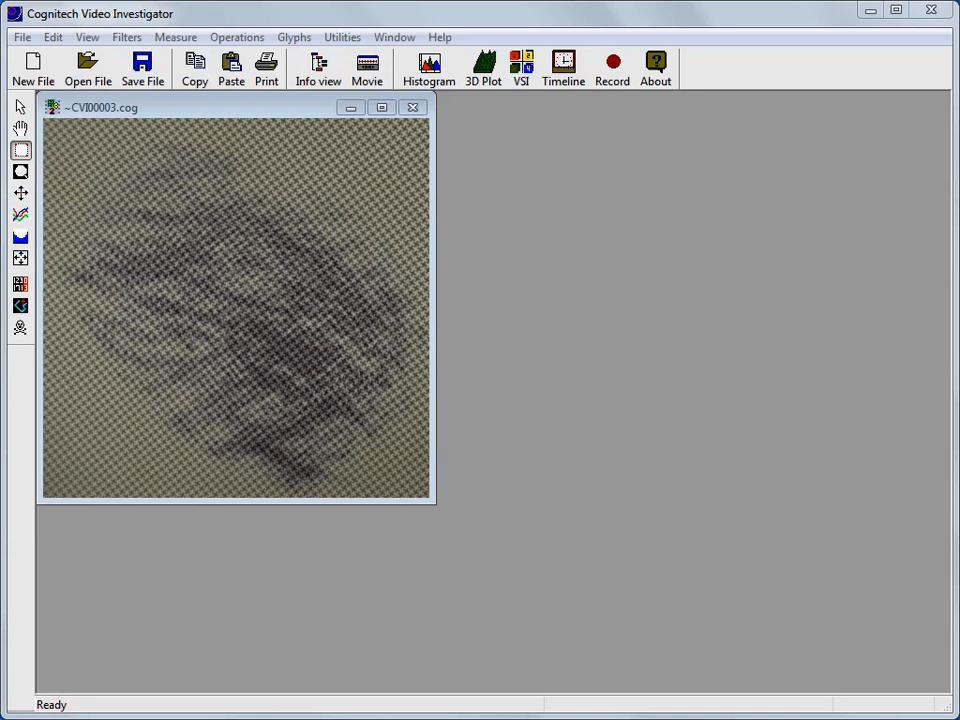
{"action": "mouse_move", "coordinate": [863, 621]}
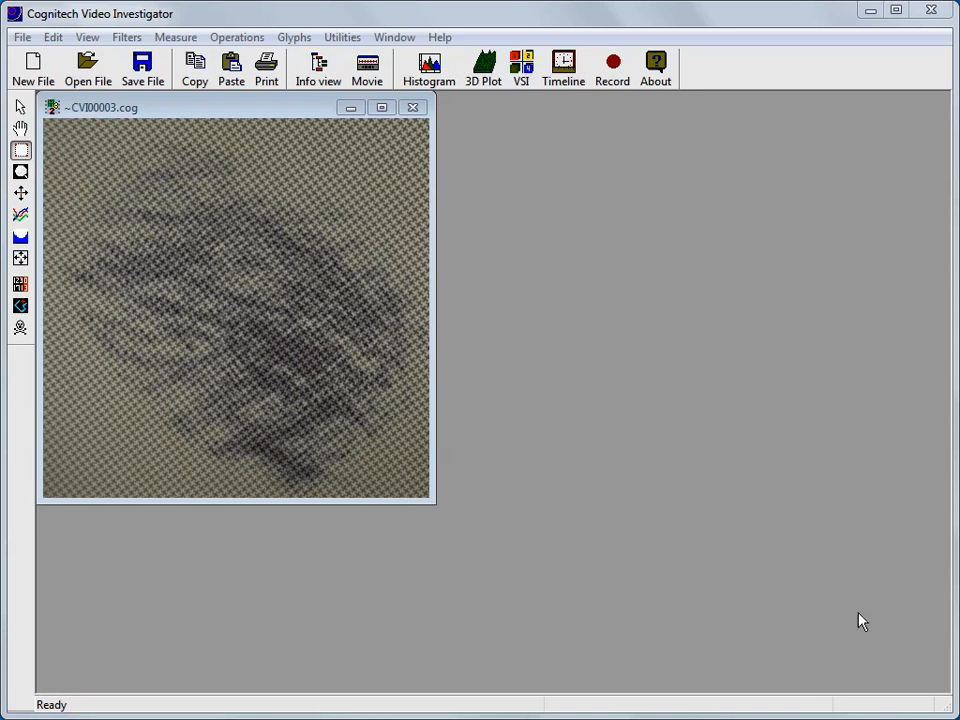
Step: Launch Remove Pattern from Filters > Denoise to show the fingerprint's frequency spectrum
{"action": "left_click", "coordinate": [126, 37]}
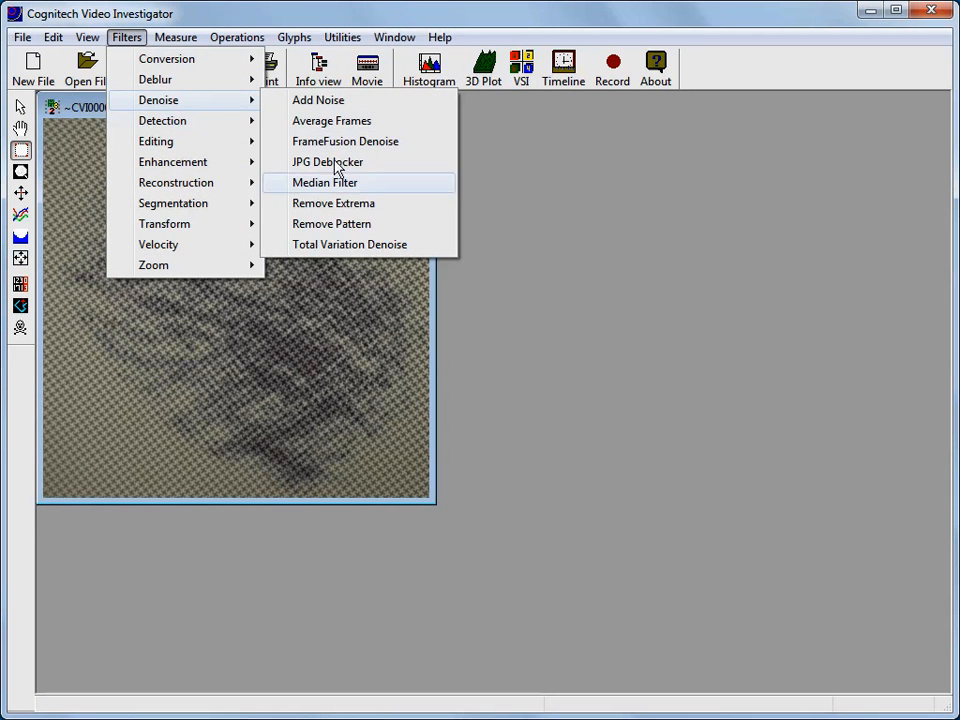
{"action": "left_click", "coordinate": [331, 223]}
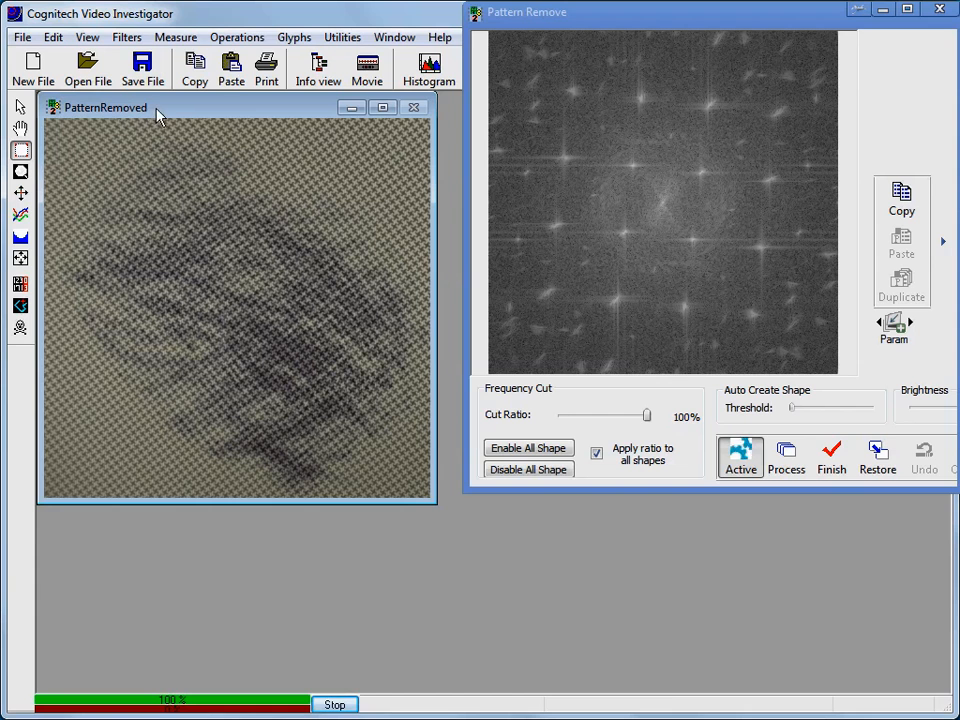
{"action": "mouse_move", "coordinate": [547, 112]}
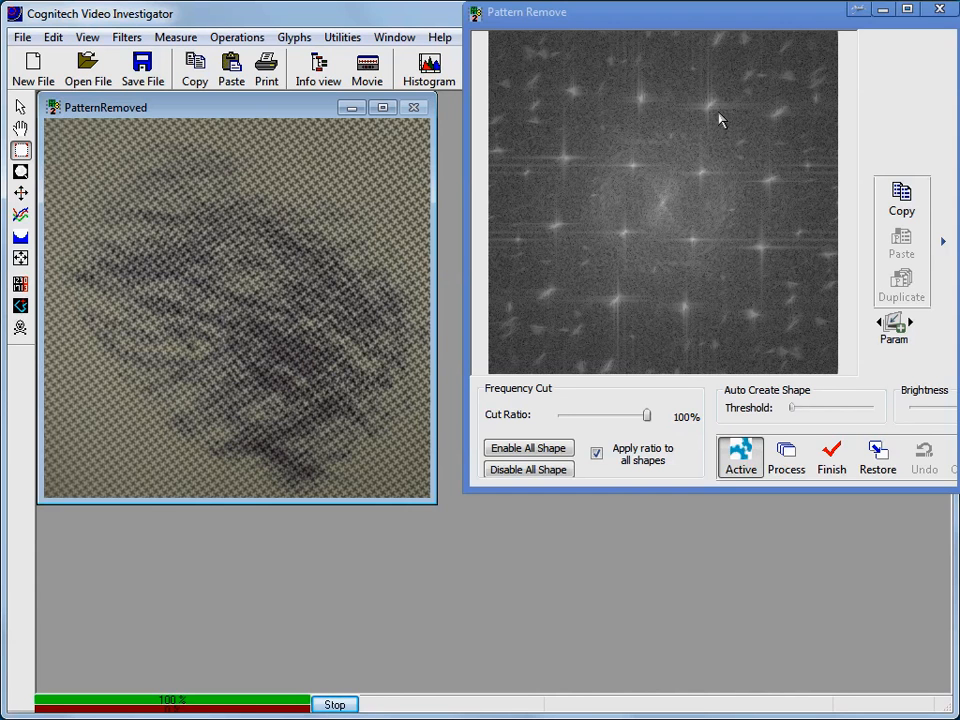
{"action": "mouse_move", "coordinate": [710, 226]}
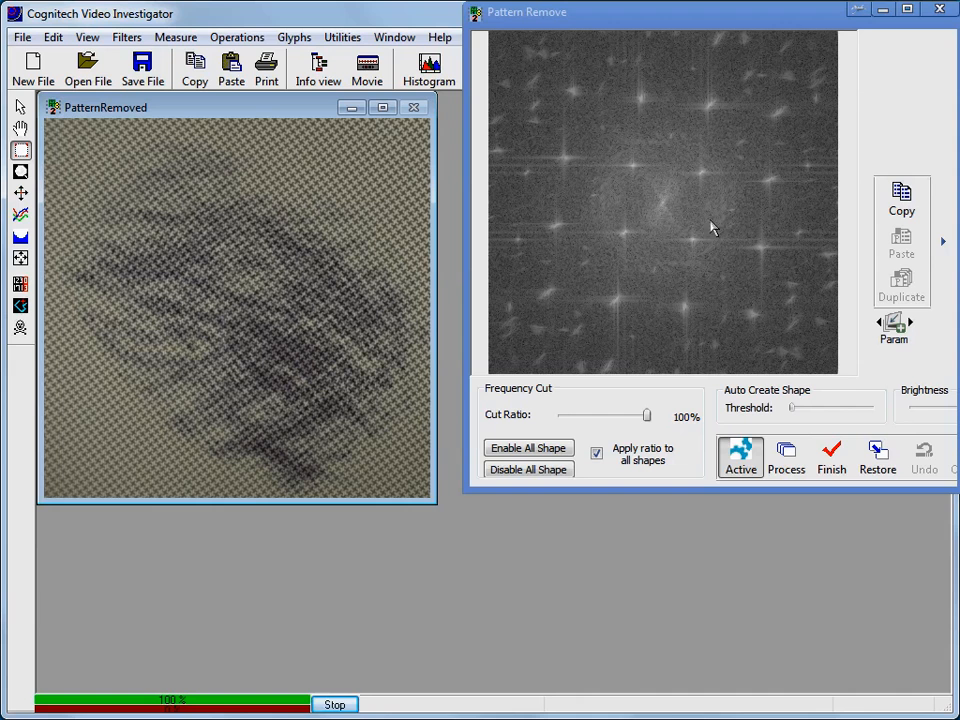
{"action": "mouse_move", "coordinate": [620, 239]}
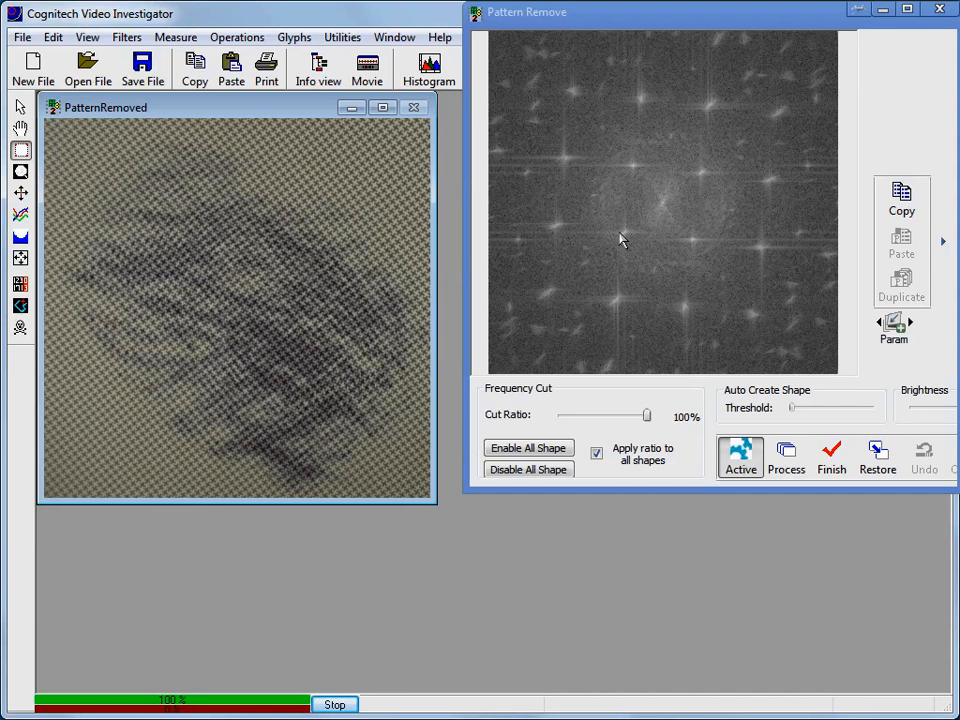
{"action": "mouse_move", "coordinate": [628, 242]}
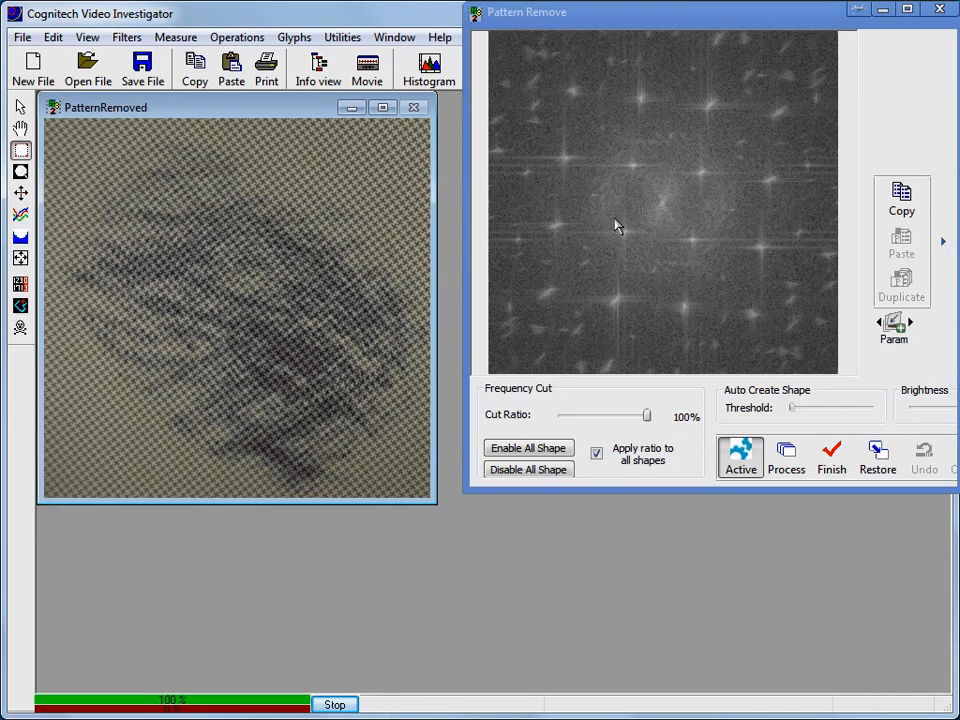
Step: Mask a bright peak near the spectrum centre to weaken the cloth texture
{"action": "left_click", "coordinate": [625, 228]}
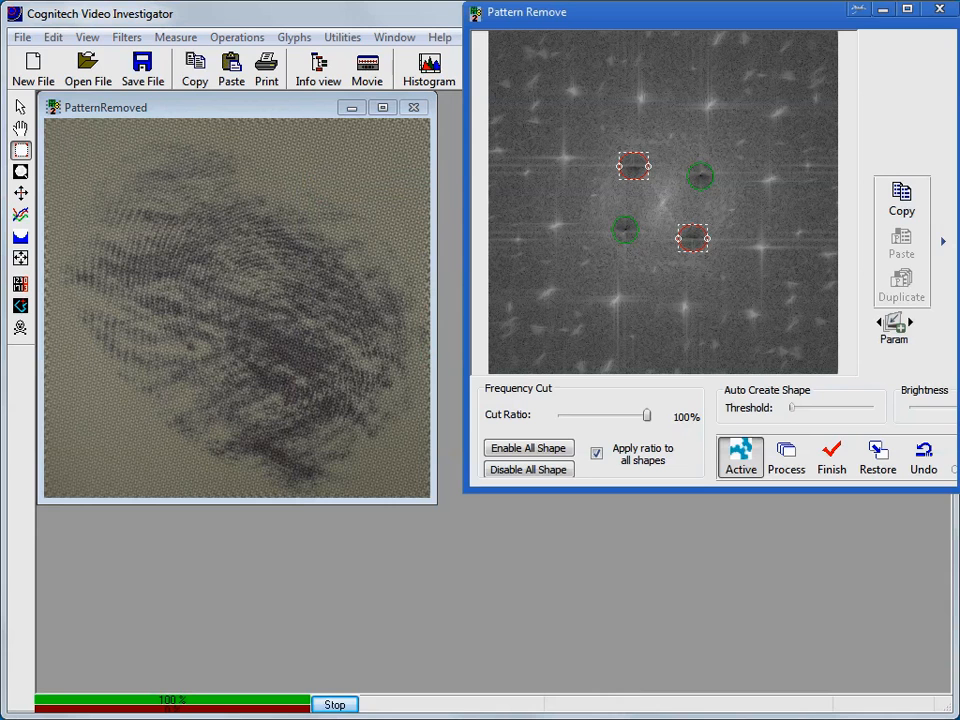
{"action": "mouse_move", "coordinate": [600, 325]}
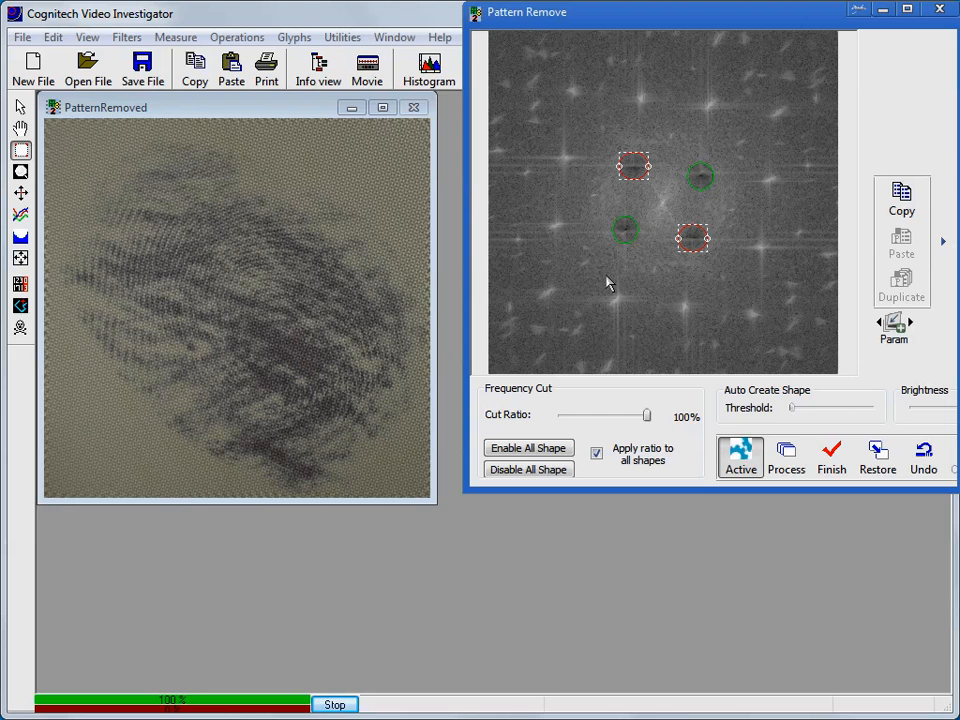
{"action": "mouse_move", "coordinate": [790, 410]}
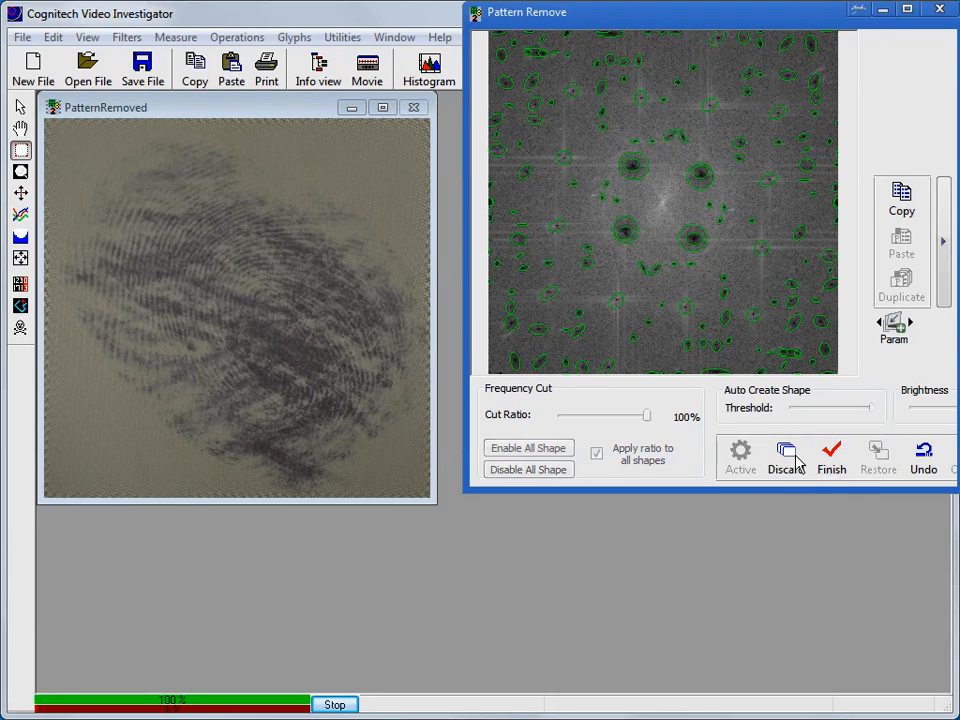
Step: Finish the pattern removal and place the PatternRemoved window beside CVI00003.cog
{"action": "left_click", "coordinate": [831, 455]}
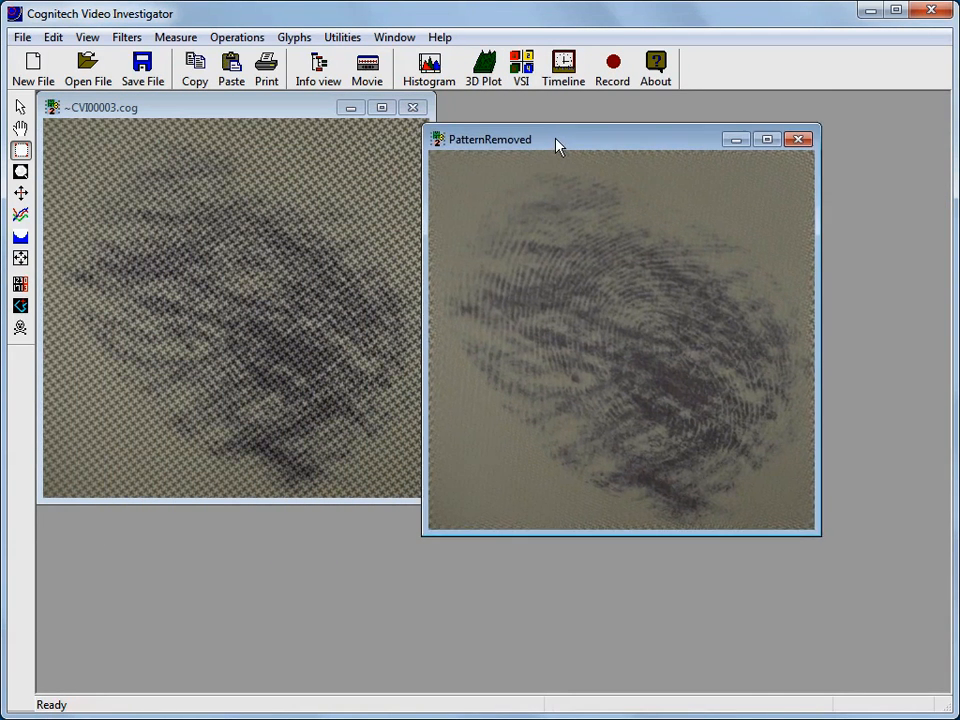
{"action": "left_click_drag", "start_coordinate": [555, 139], "coordinate": [583, 106]}
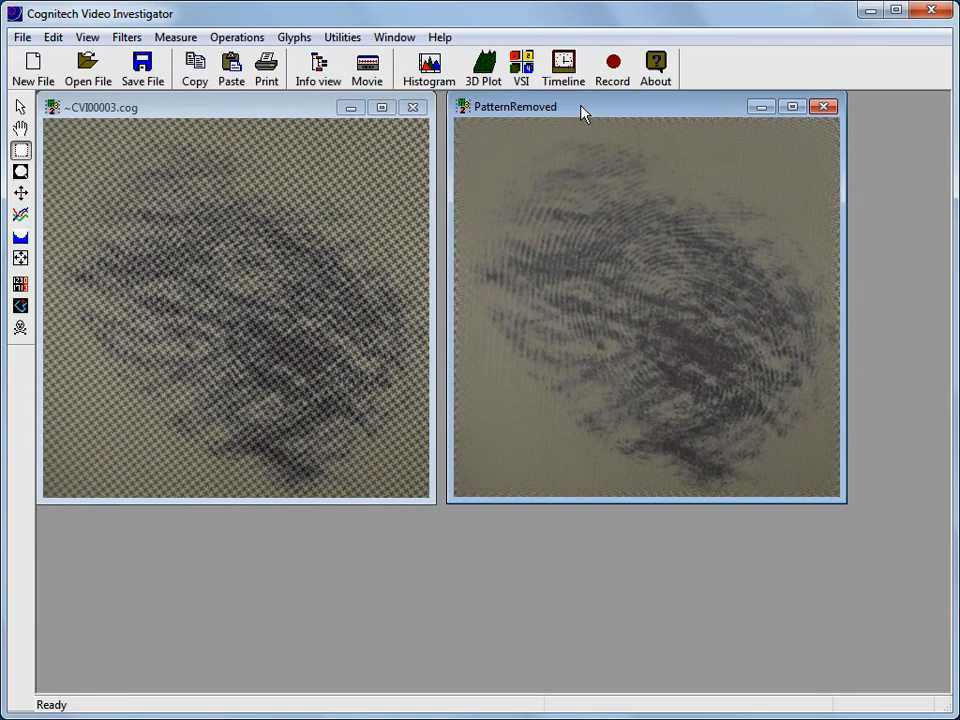